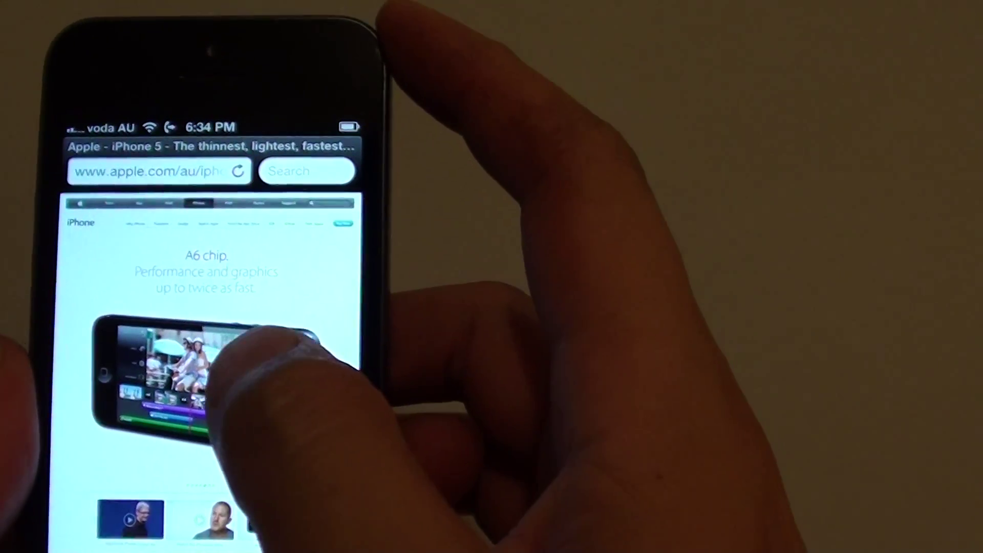
Rename the new bookmark from the long page title to 'Apple' and save it
{"action": "scroll", "scroll_direction": "up", "scroll_amount": 3}
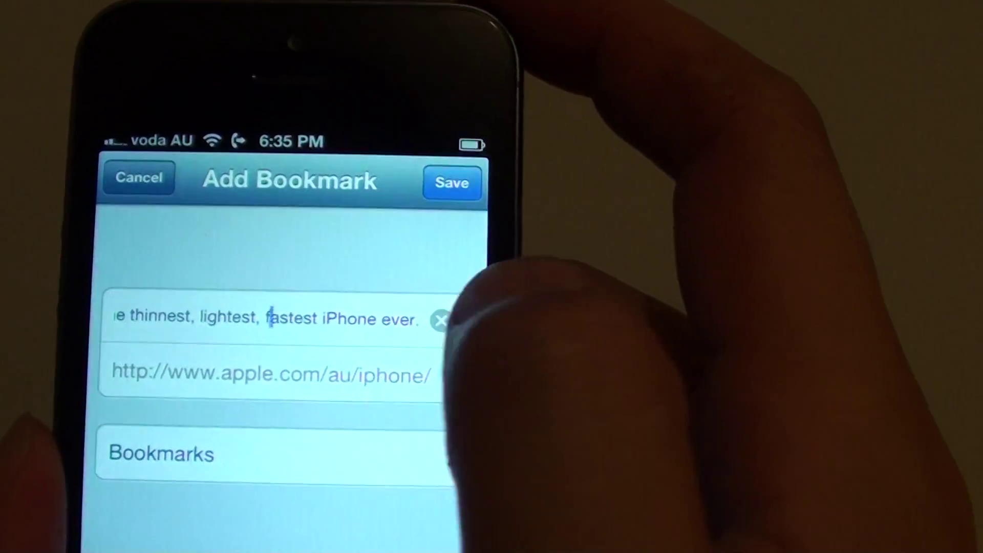
{"action": "left_click", "coordinate": [441, 318]}
{"action": "type", "text": "Apple"}
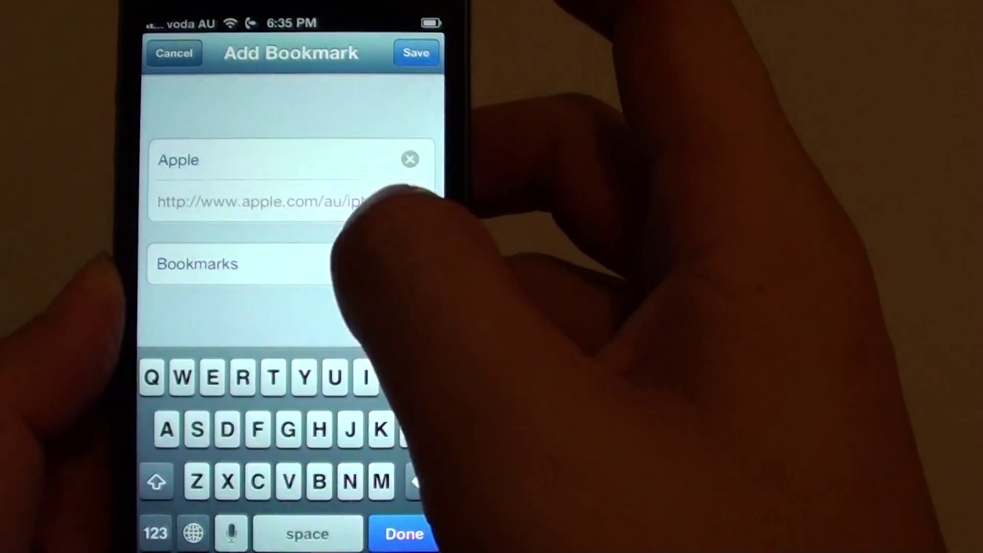
{"action": "left_click", "coordinate": [198, 263]}
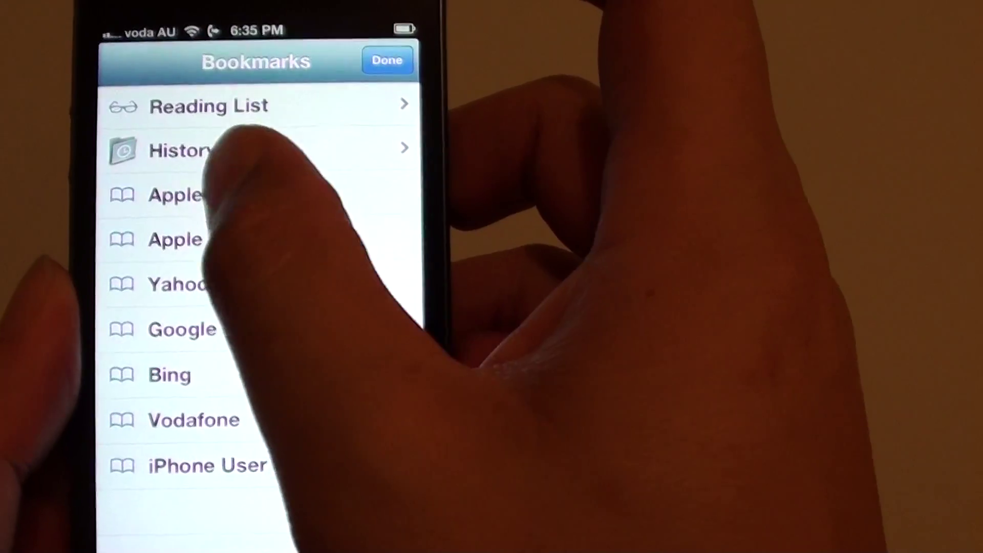
Reopen the iPhone 5 page by selecting the 'Apple' bookmark in the Bookmarks list
{"action": "left_click", "coordinate": [175, 195]}
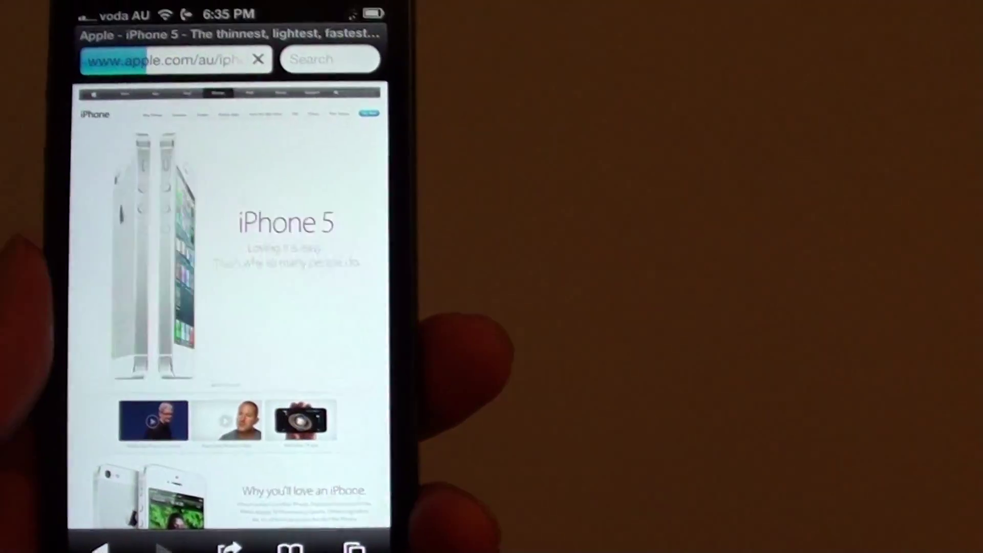